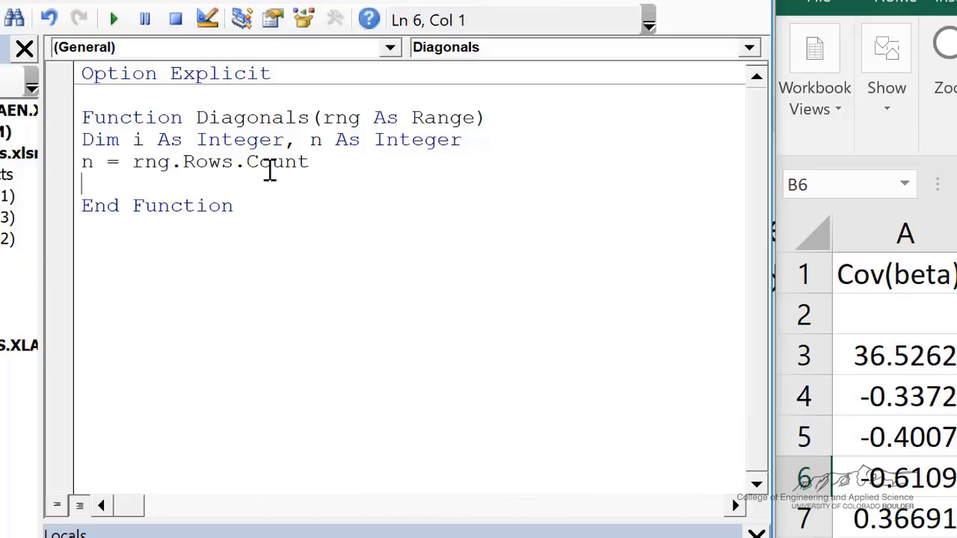
mouse_move(352, 140)
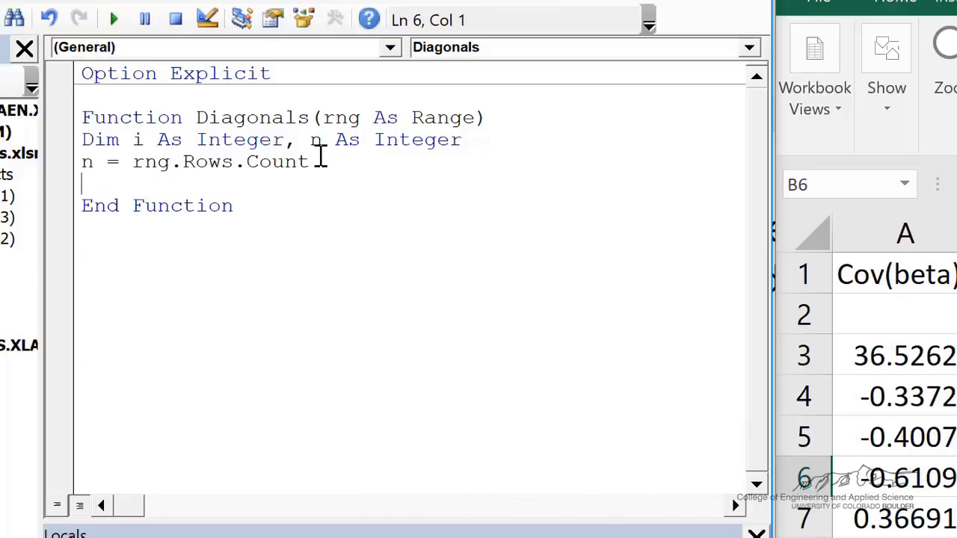
Step: Write the empty loop For i = 1 To n and declare the dynamic array Dim D() above it
type("For i = 1 To n")
type("Next i")
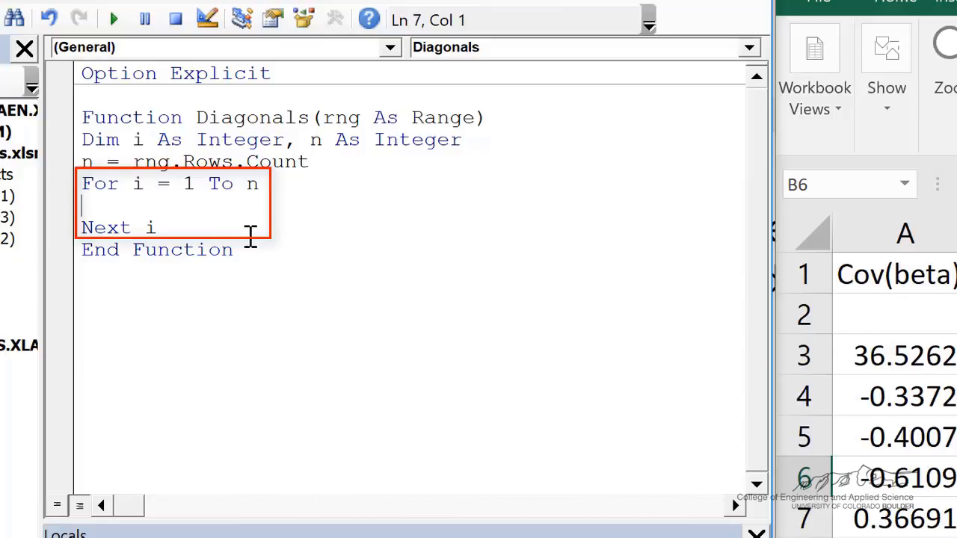
key("Backspace")
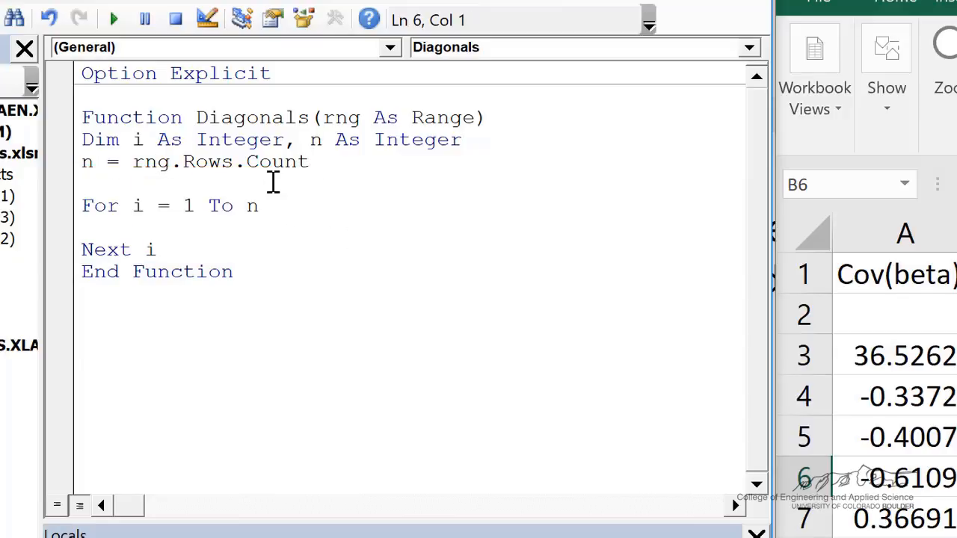
mouse_move(595, 154)
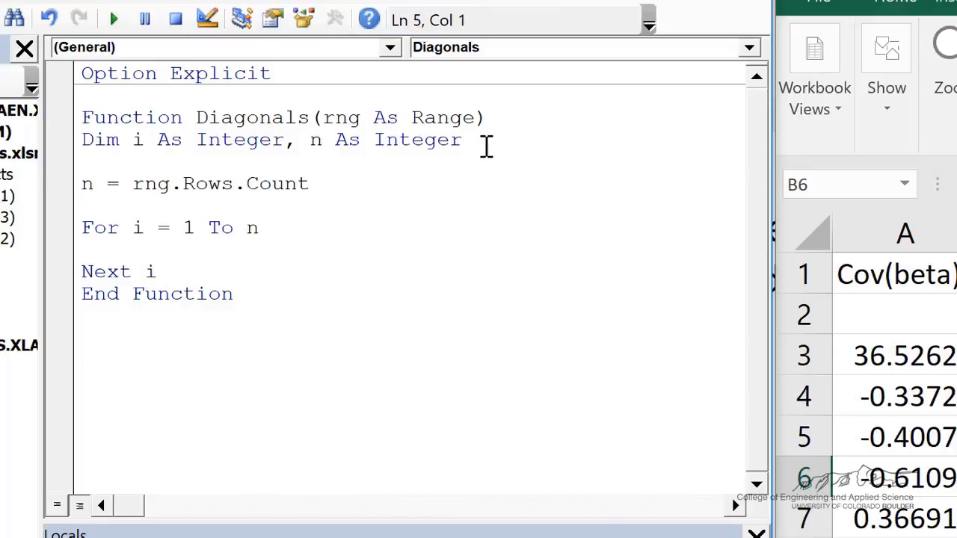
type("D")
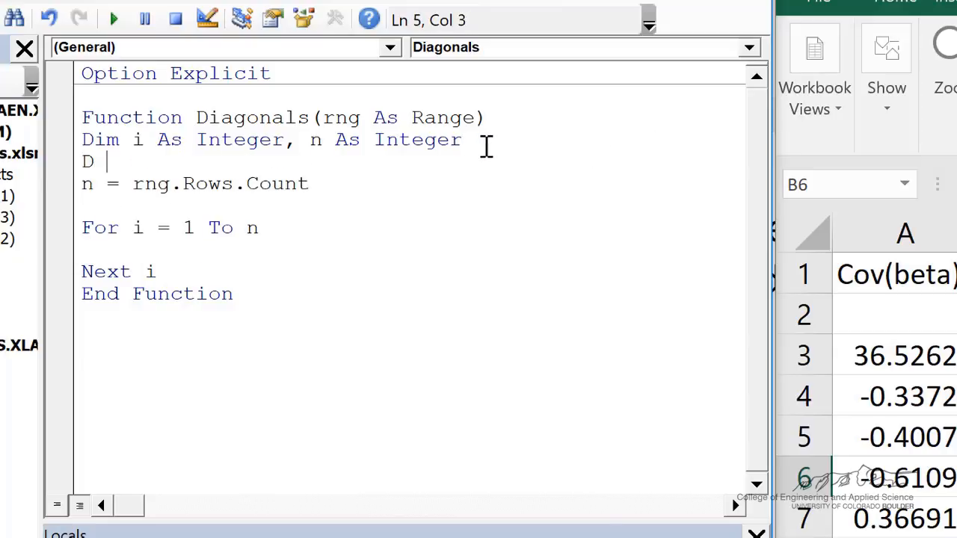
type("im")
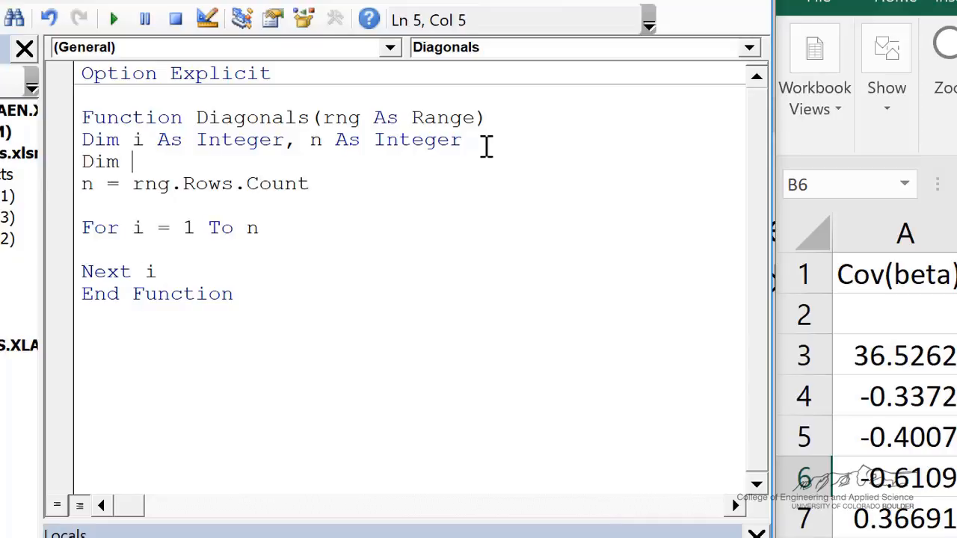
type("D()")
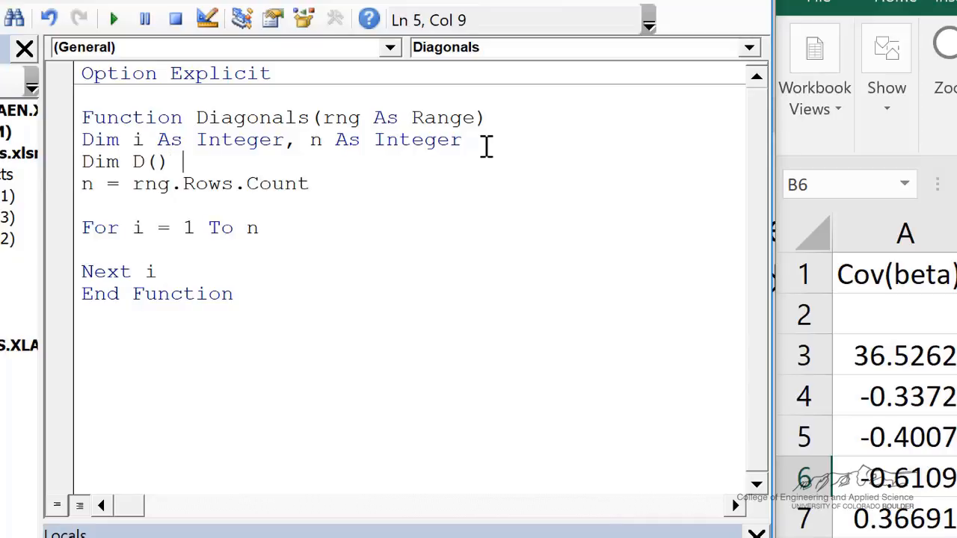
key("Backspace")
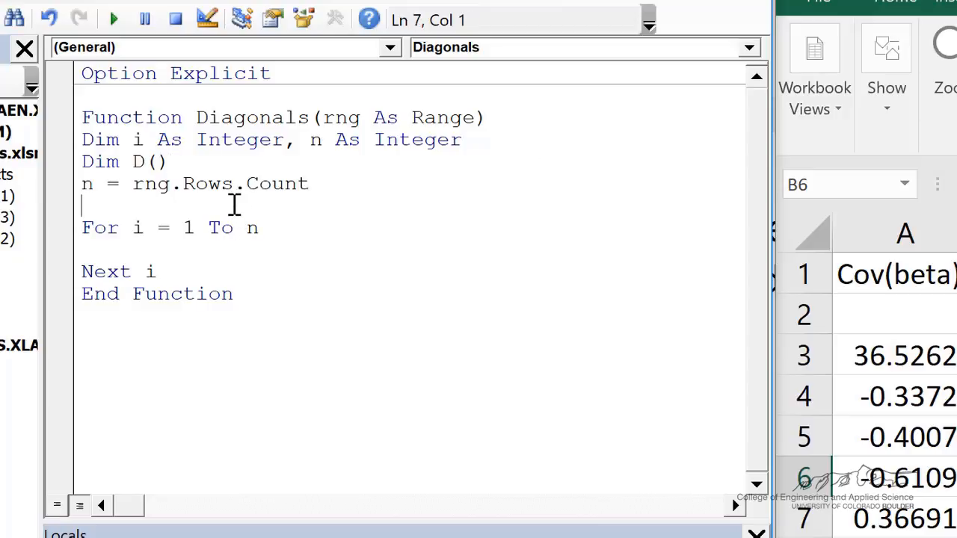
Step: Size D with ReDim D(n,1), fill D(i,1) = rng.Cells(i,i) in the loop, and return Diagonals = D
type("ReDim D(n,1)")
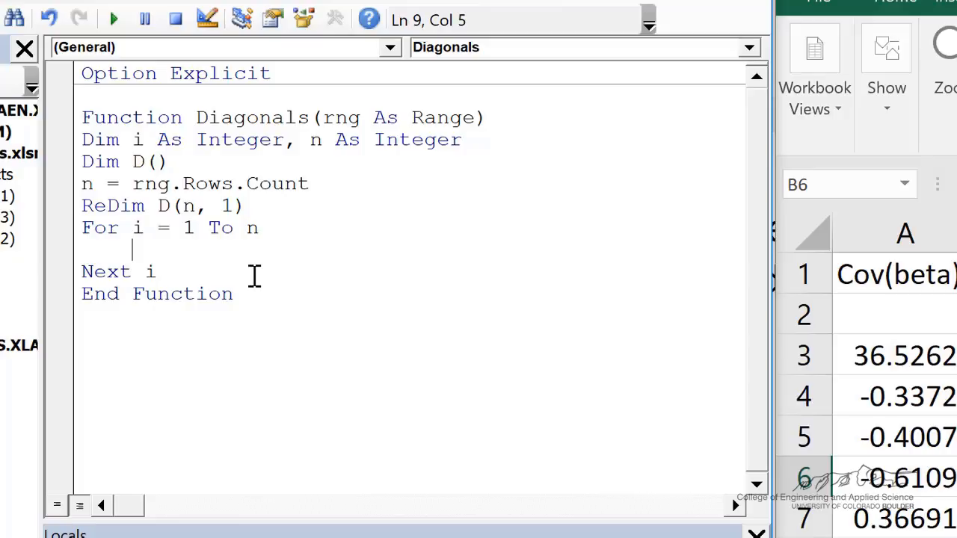
type("D(i,1) = rng.Cells(i,i)")
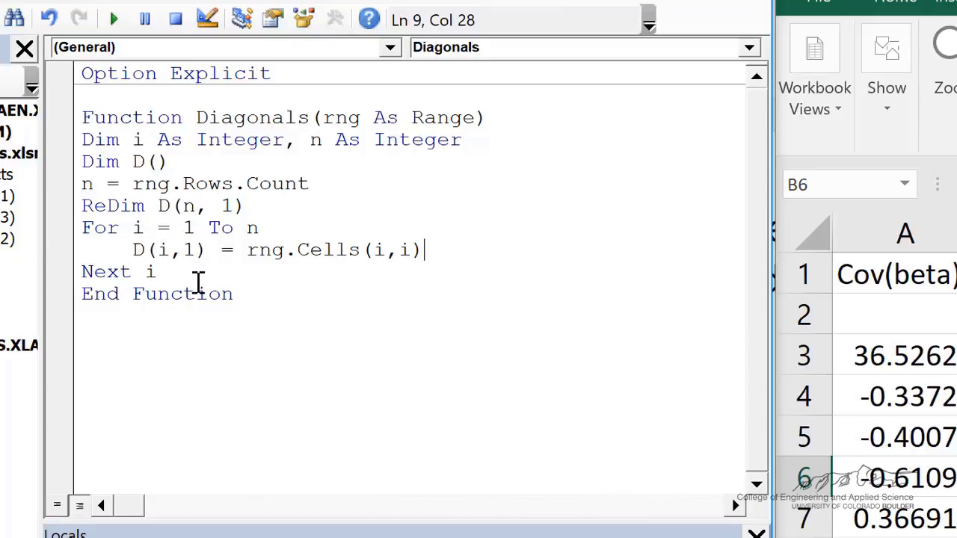
mouse_move(166, 248)
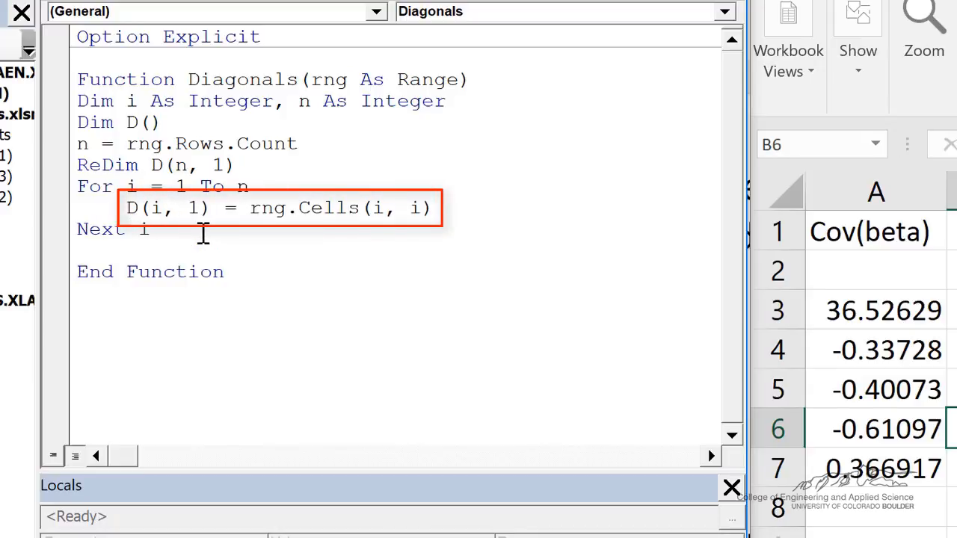
type("Diagonals = D")
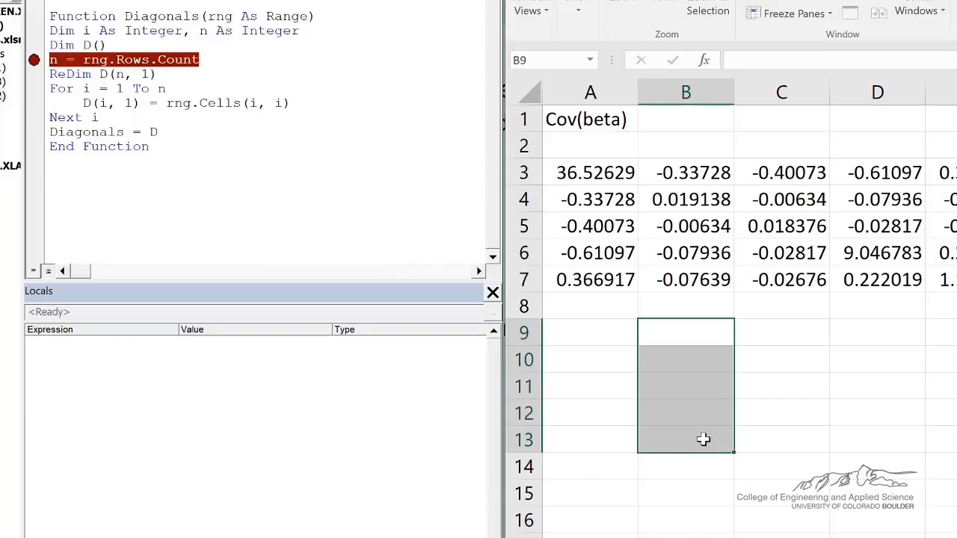
Step: Enter =Diagonals(A3:E7) as an array formula in B9:B13 and step into the paused function with F8
type("=")
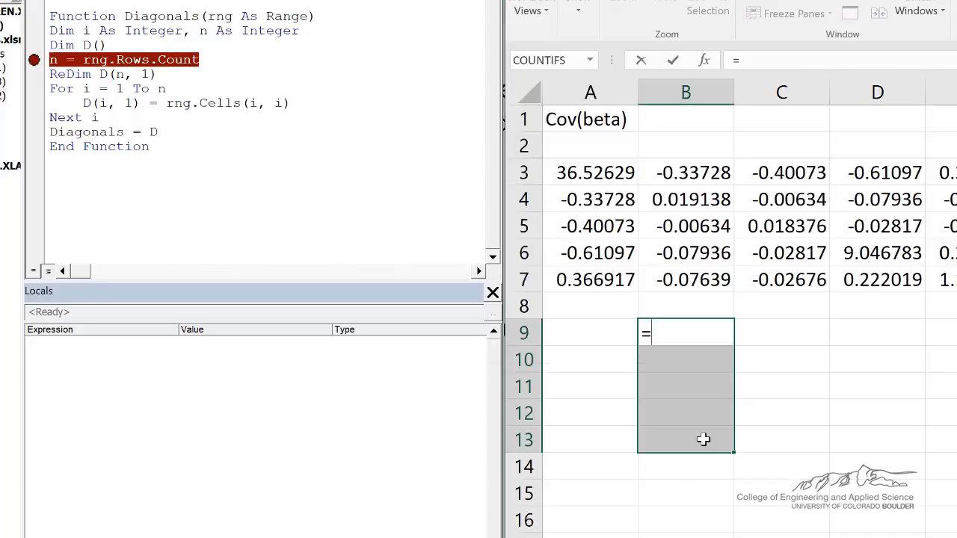
type("Diagoa")
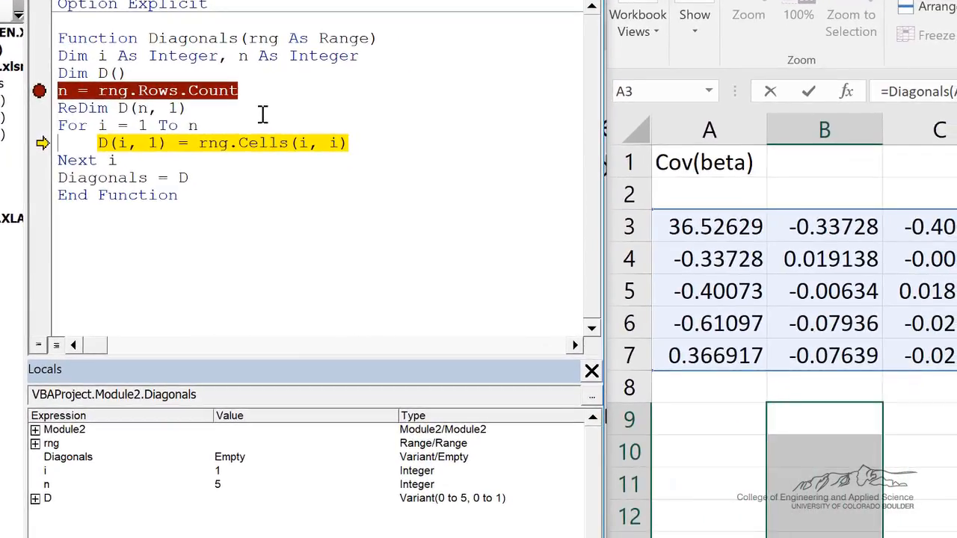
key("F8")
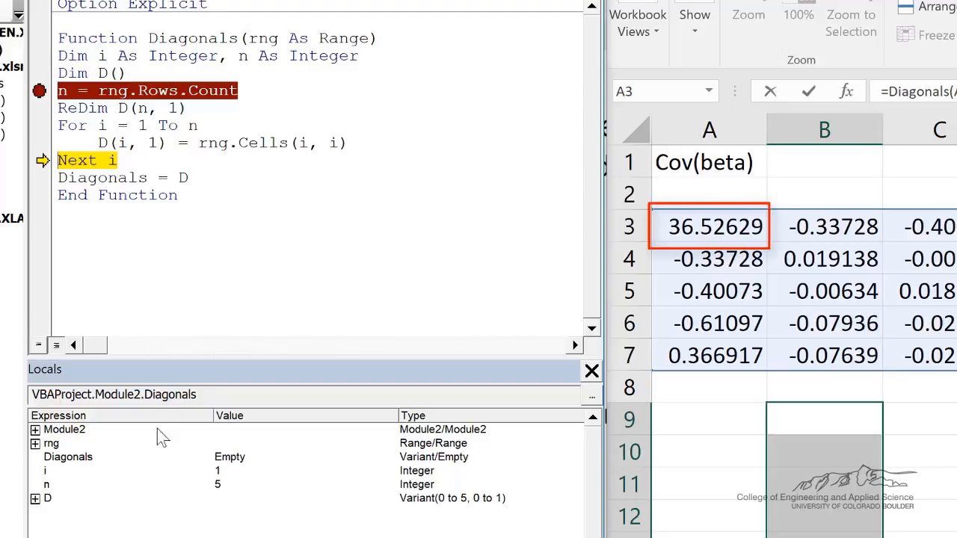
left_click(35, 498)
type("Option")
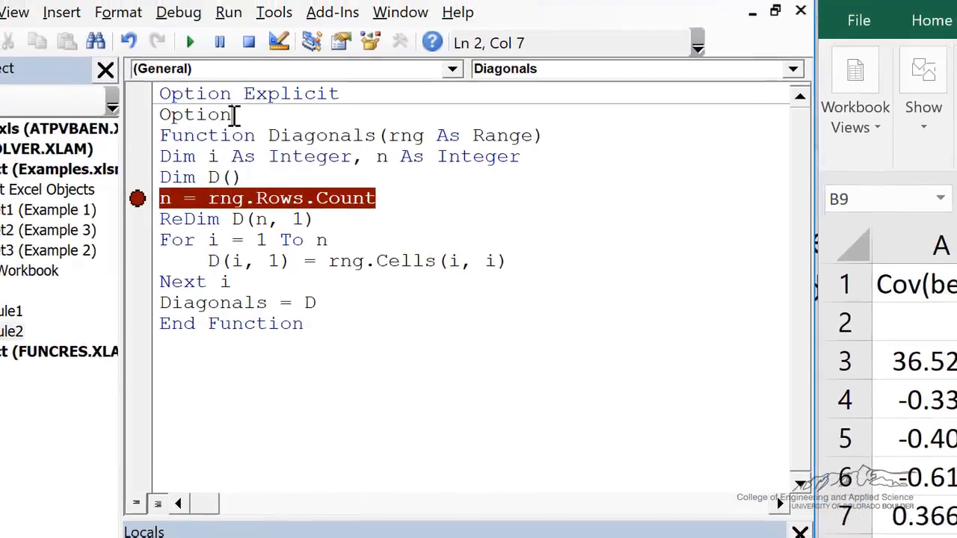
Step: Add Option Base 1 and step the rerun past the row count and ReDim so D is sized 1 to 5
type("Base 1")
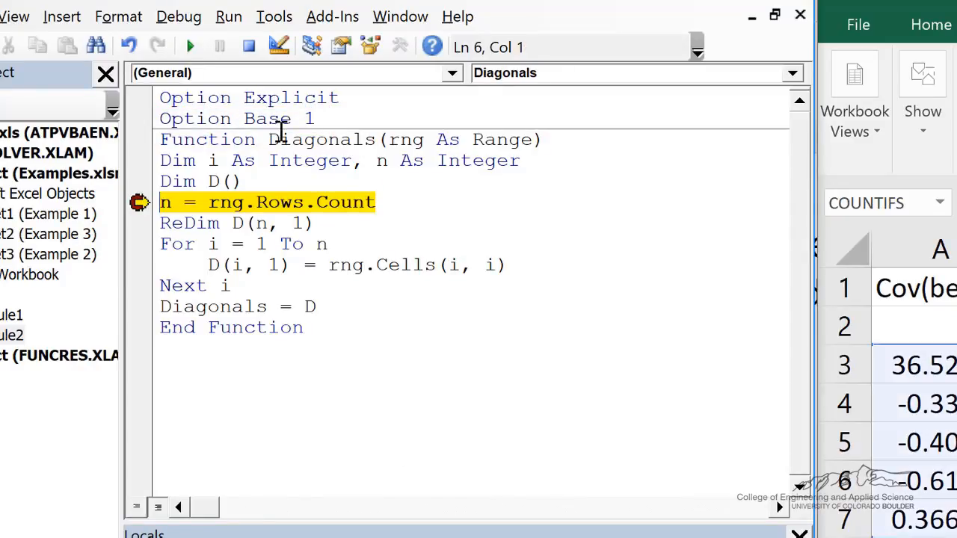
key("F8")
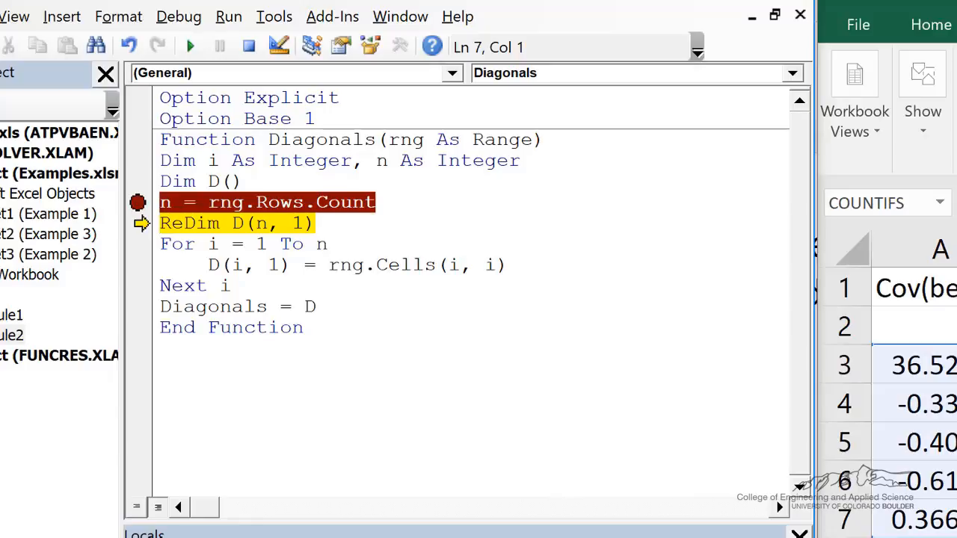
key("F8")
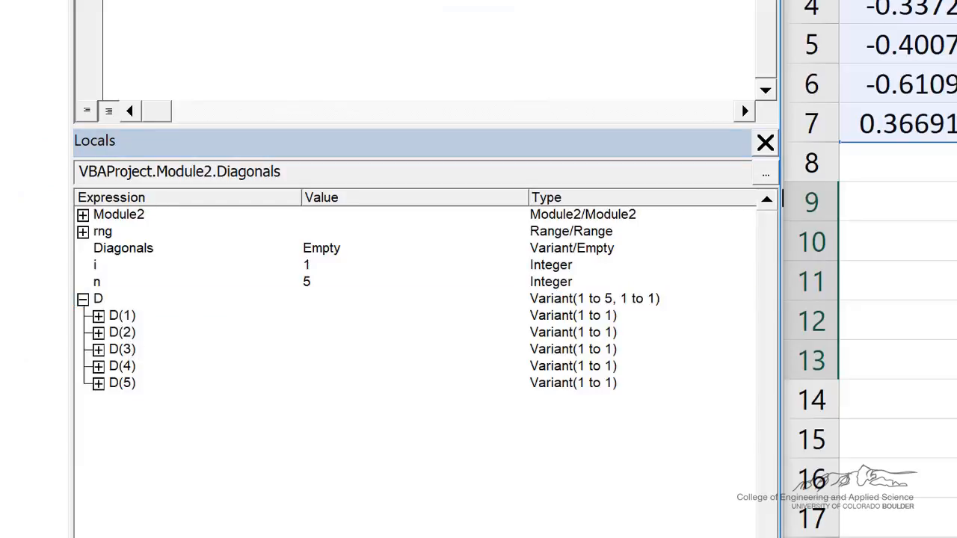
Step: Step through a few loop passes and expand D's elements to check the diagonal values
key("F8")
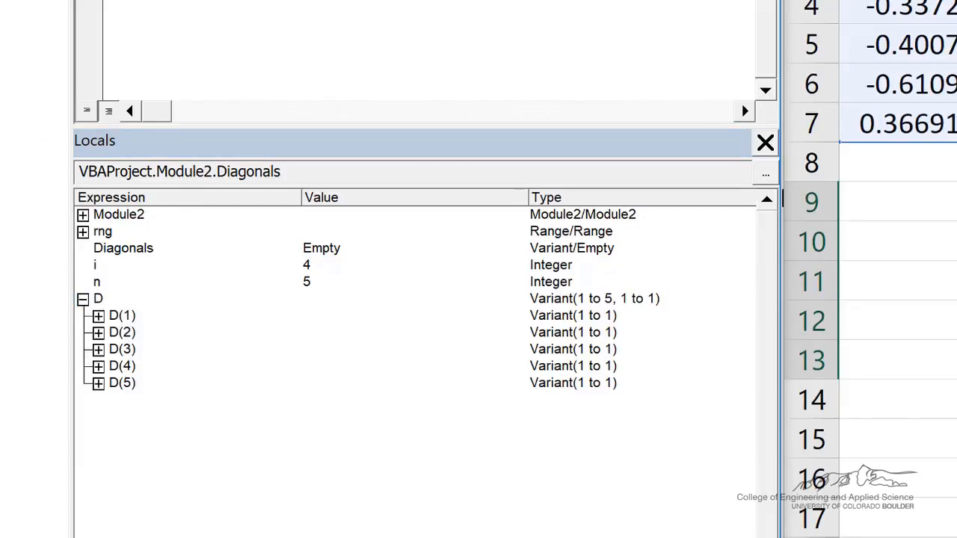
left_click(99, 315)
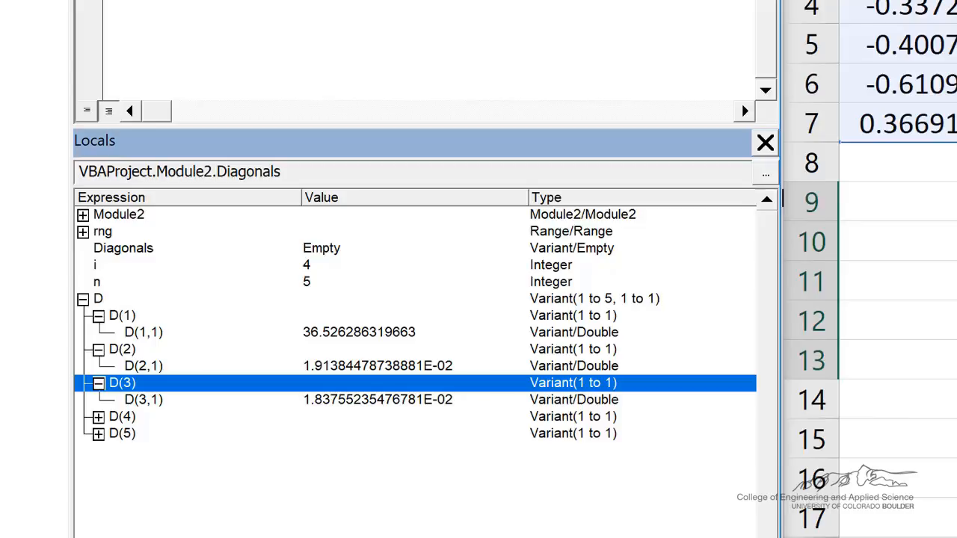
mouse_move(473, 389)
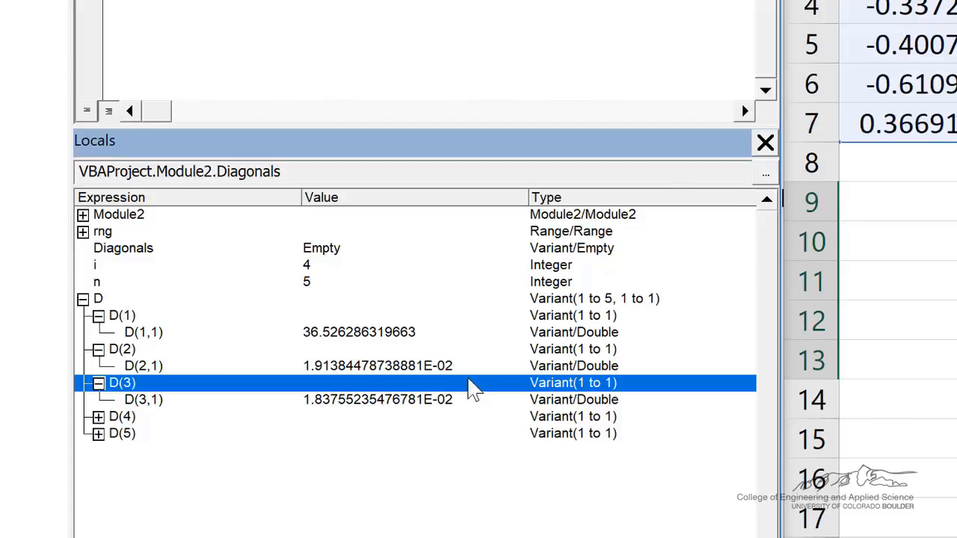
mouse_move(434, 377)
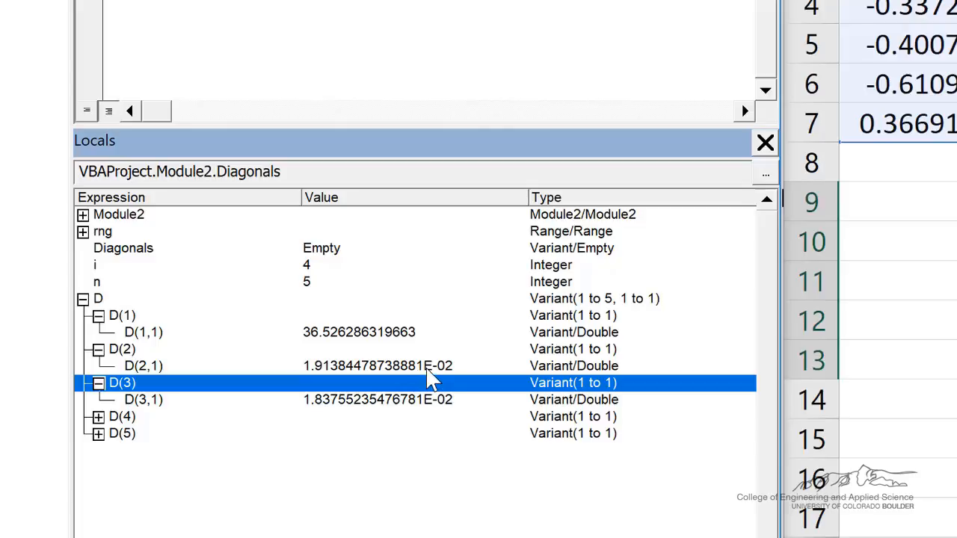
mouse_move(299, 292)
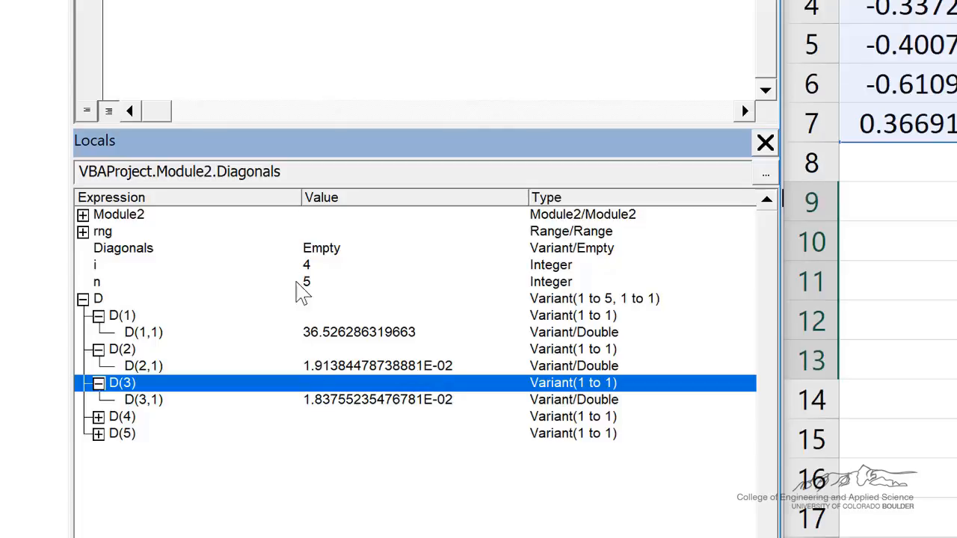